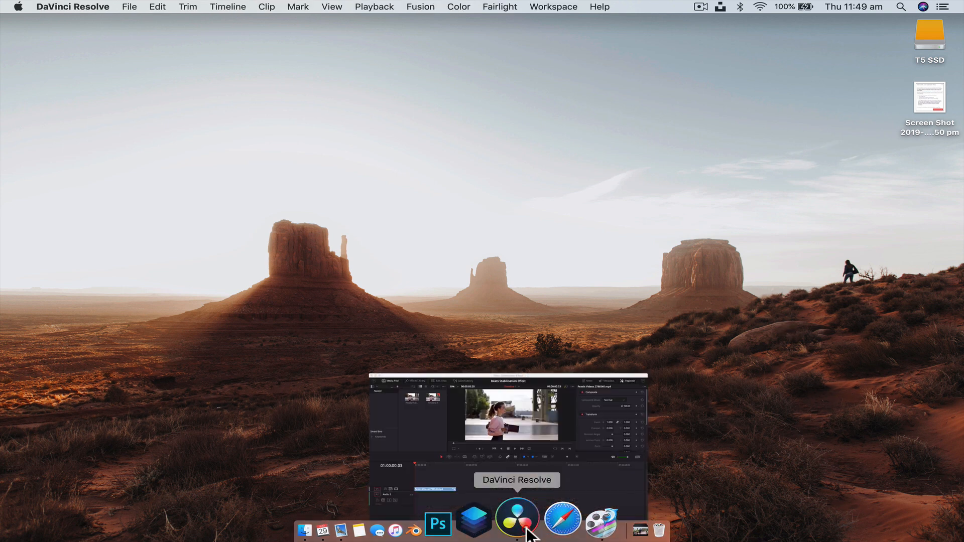
- Bring the project window forward and scrub the timeline to land the playhead on 01:00:02:08
click(518, 520)
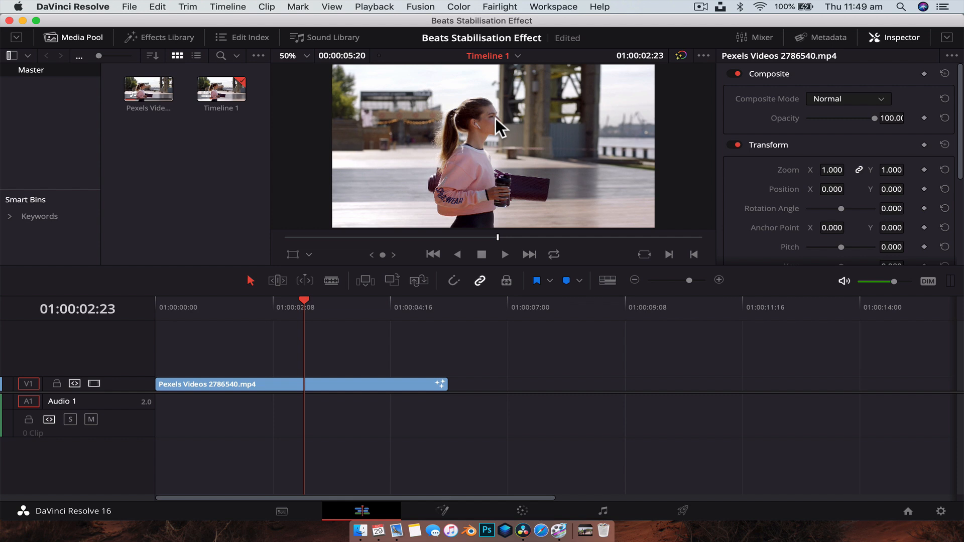
mouse_move(438, 113)
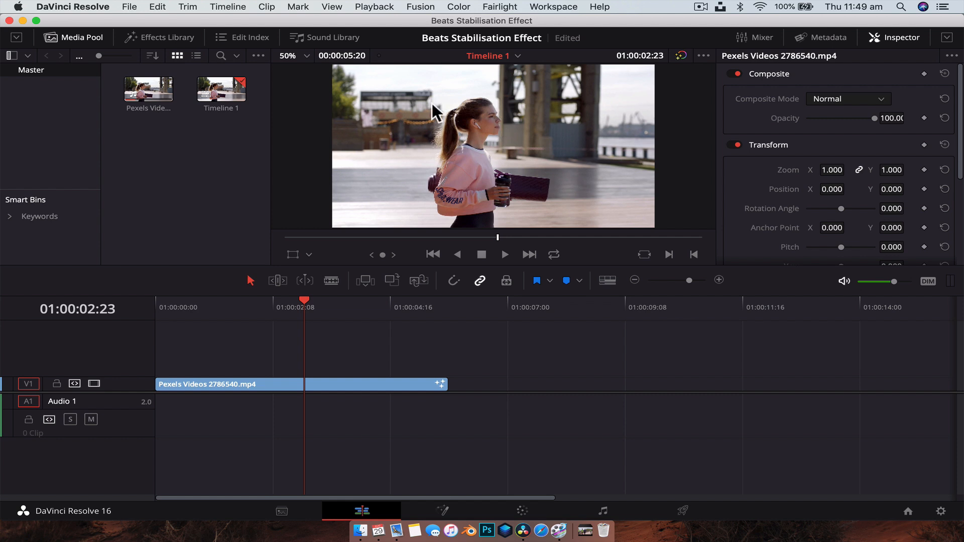
mouse_move(470, 326)
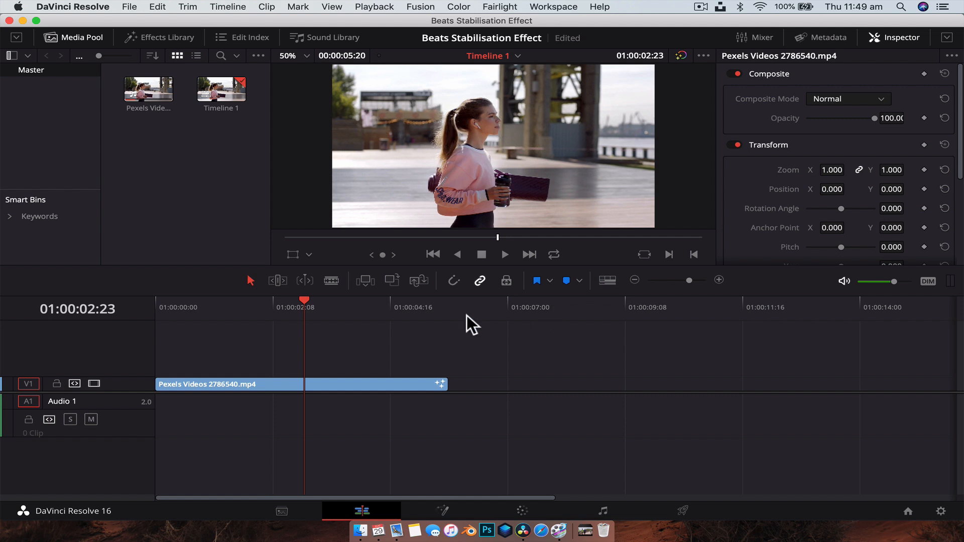
click(254, 301)
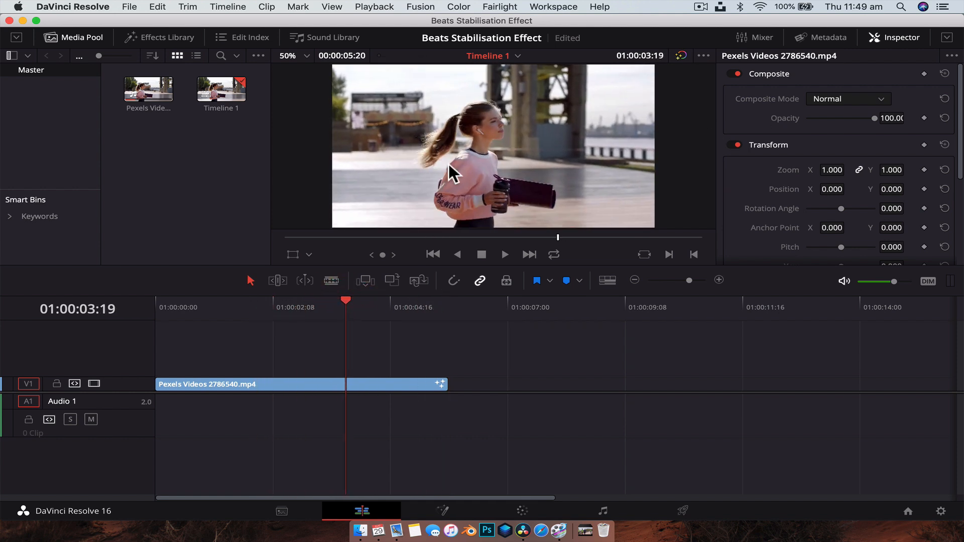
mouse_move(489, 124)
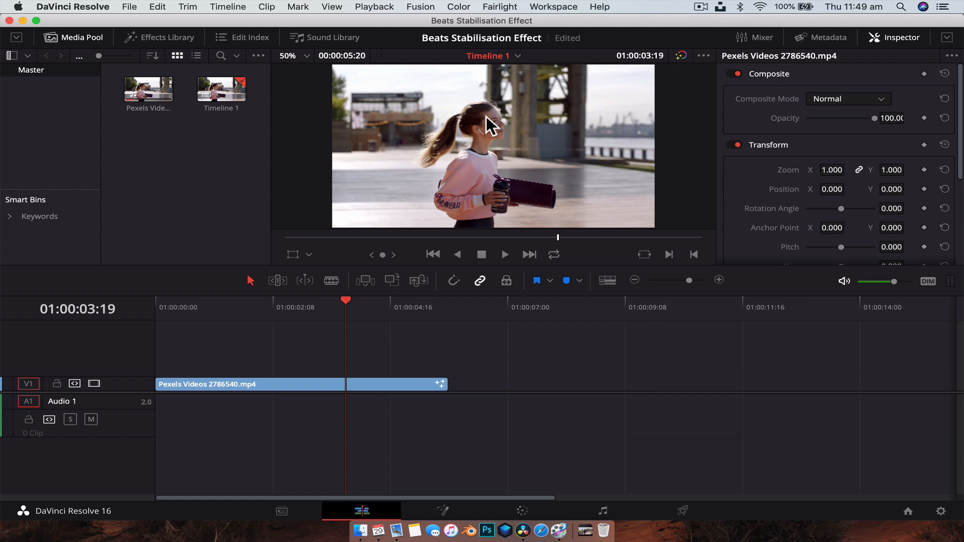
mouse_move(299, 331)
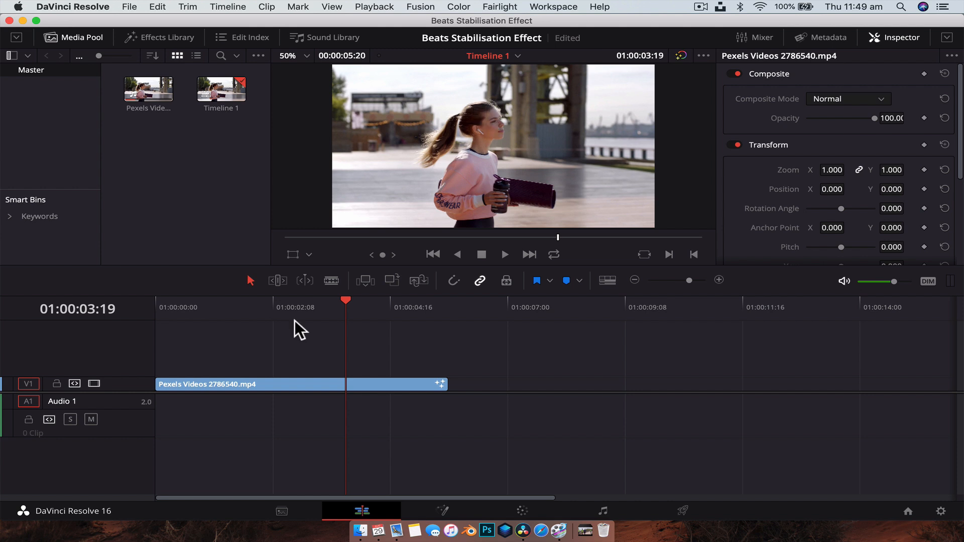
click(273, 307)
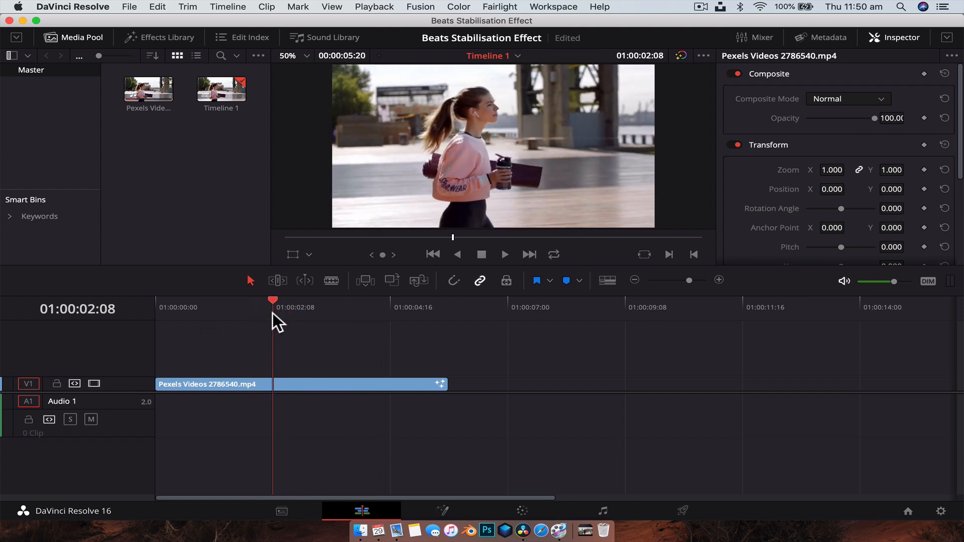
mouse_move(289, 393)
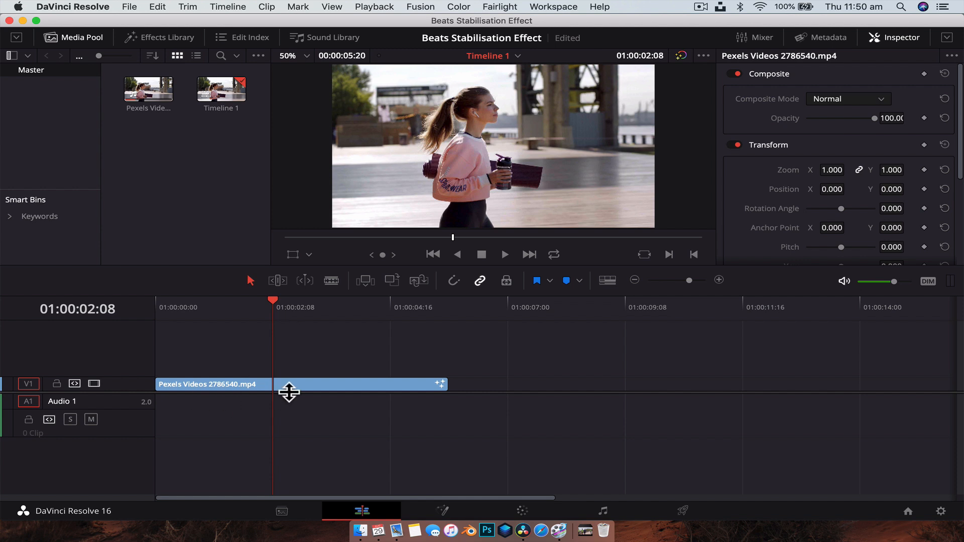
mouse_move(445, 509)
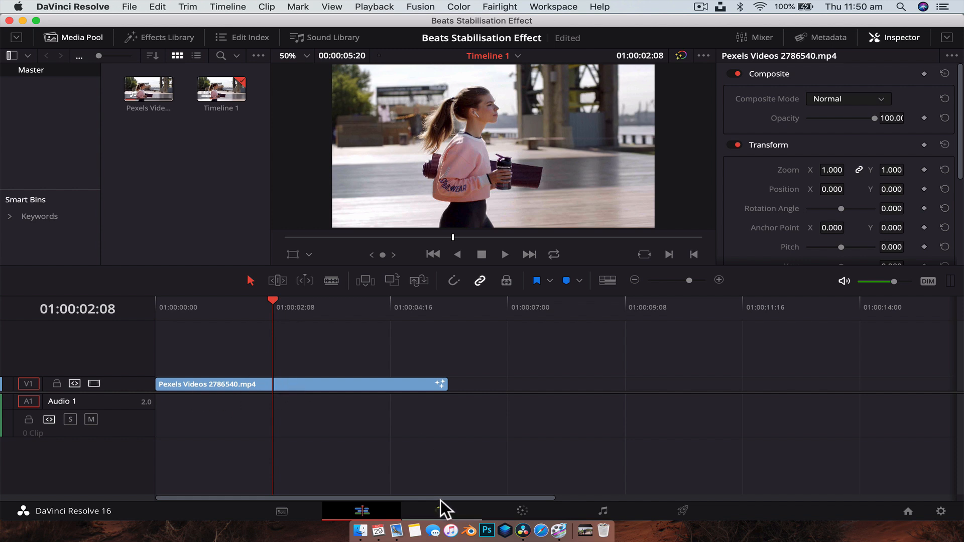
- On the Fusion page, rename the MediaIn1 node to Headphones
click(442, 511)
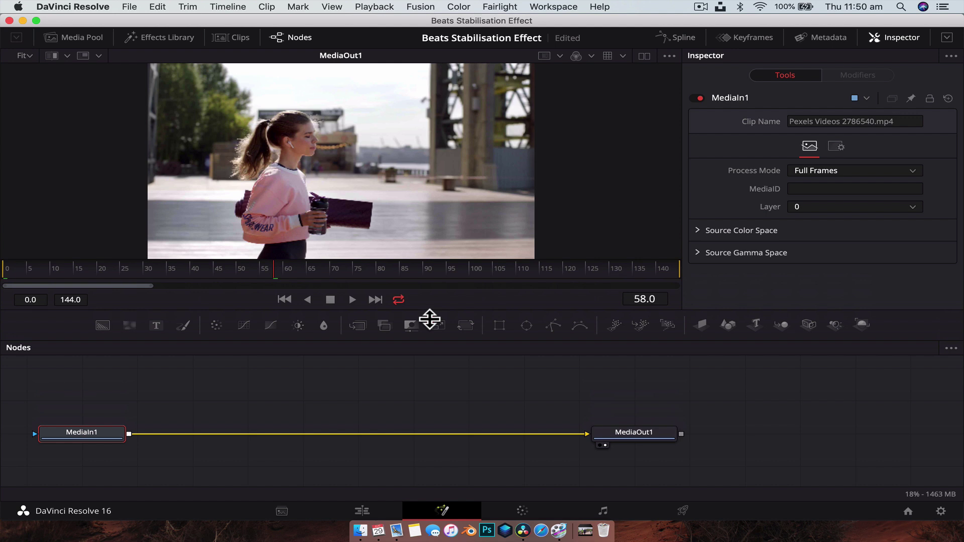
right_click(81, 432)
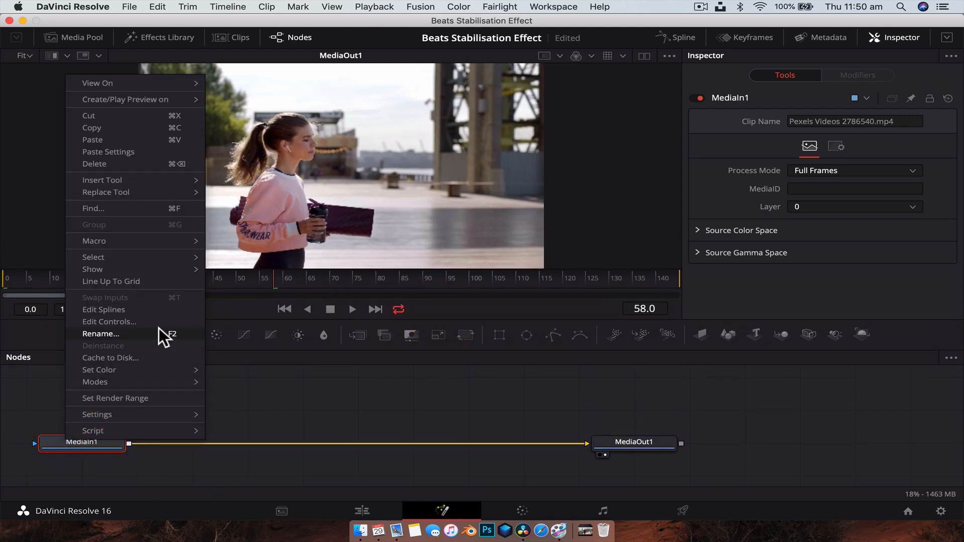
click(100, 333)
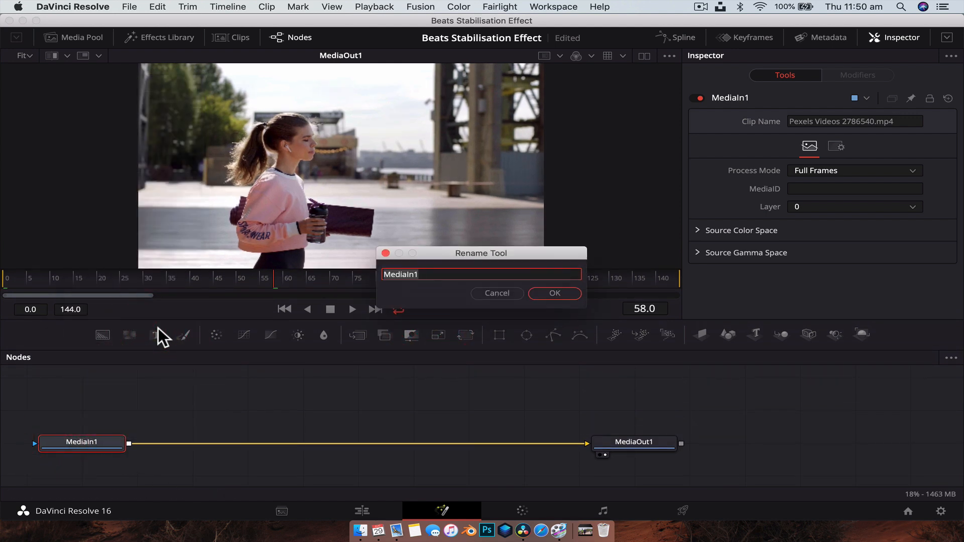
text(Headphones)
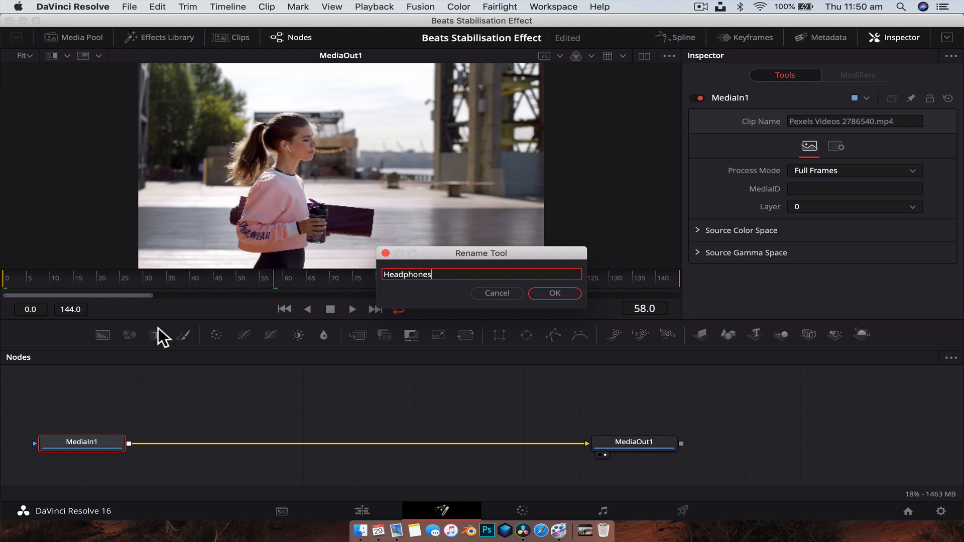
click(554, 293)
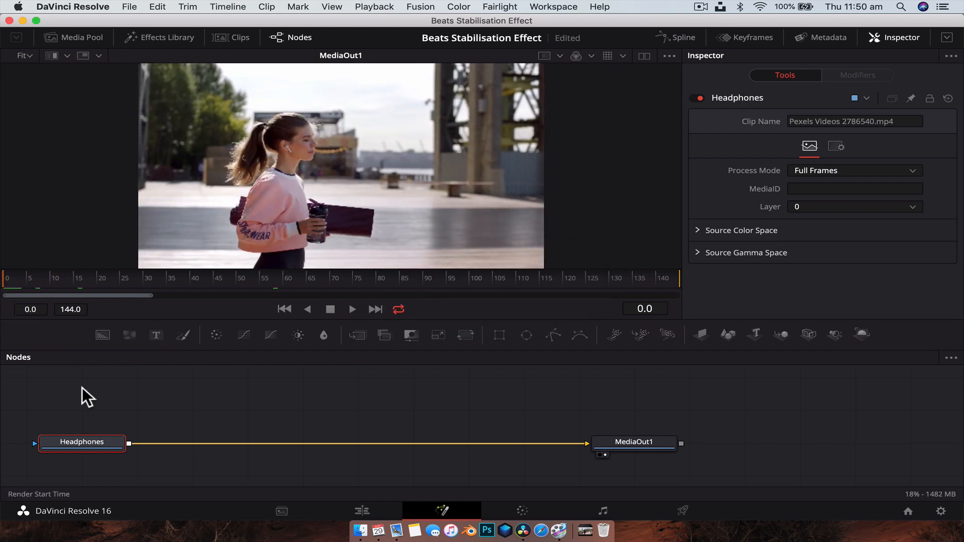
mouse_move(56, 498)
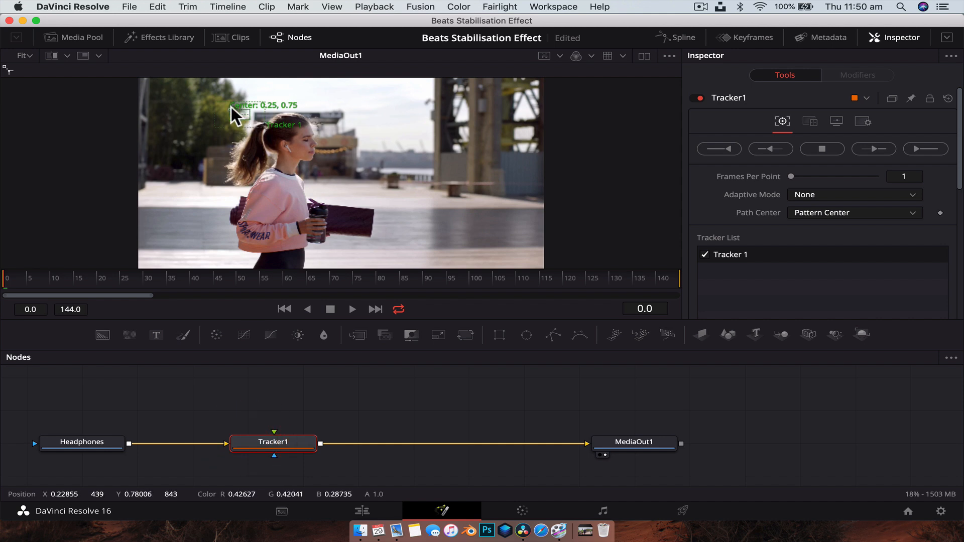
mouse_move(235, 110)
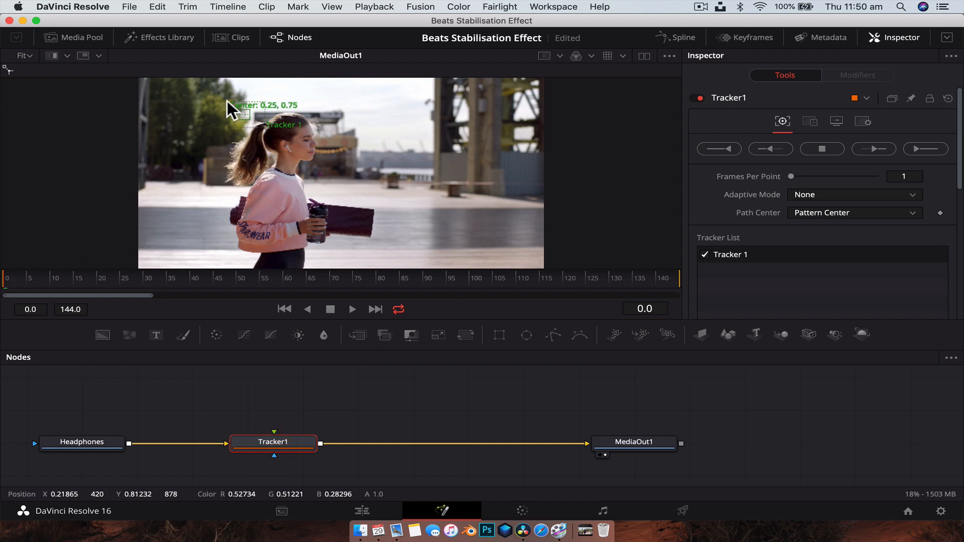
- Place the tracking point on the girl's ear and resize the pattern area around her head
drag(231, 113, 277, 142)
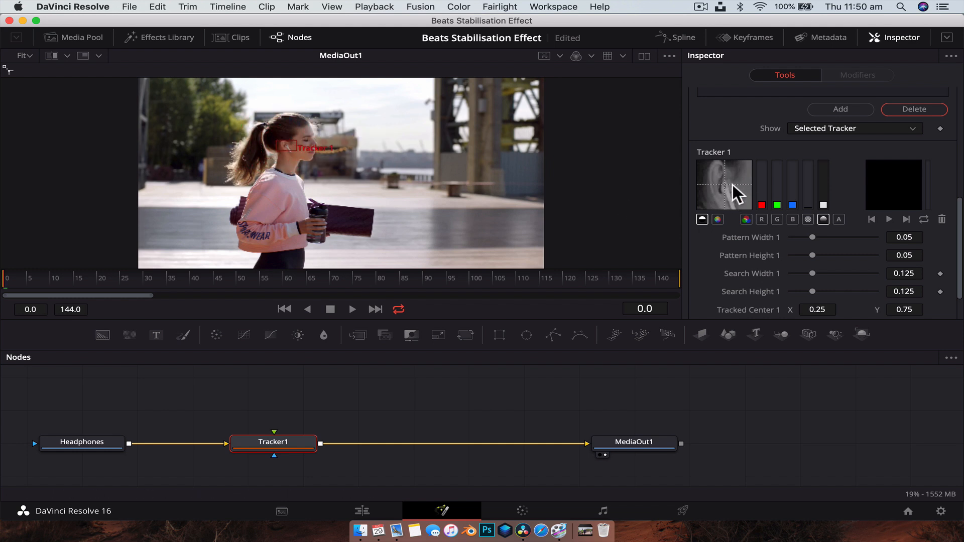
drag(313, 147, 273, 147)
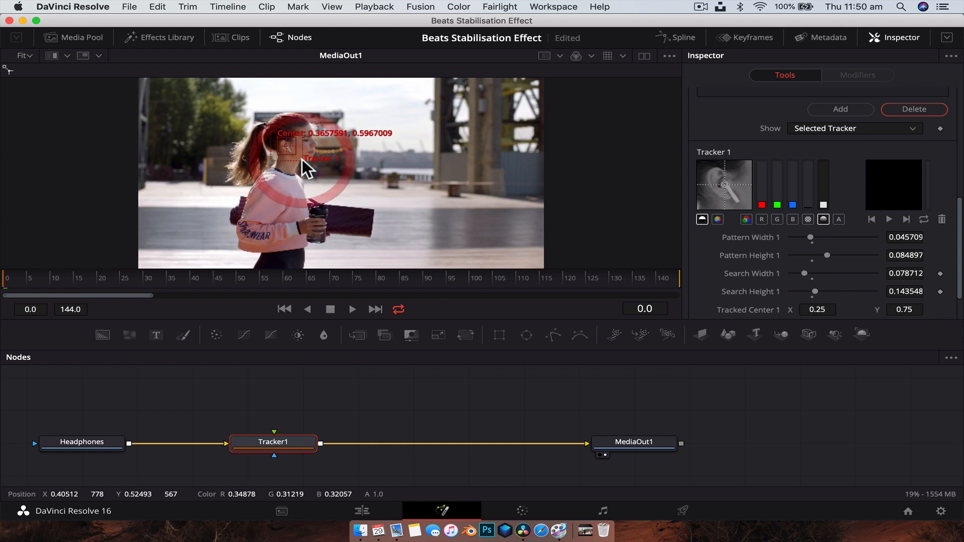
- Run Track Forward across frames 0 to 144 and dismiss the Render completed notice
click(925, 102)
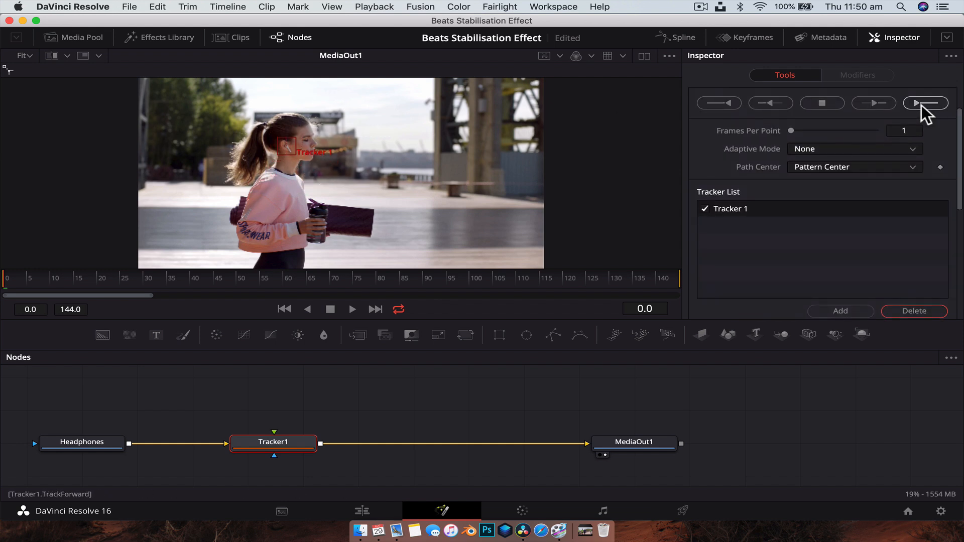
click(926, 102)
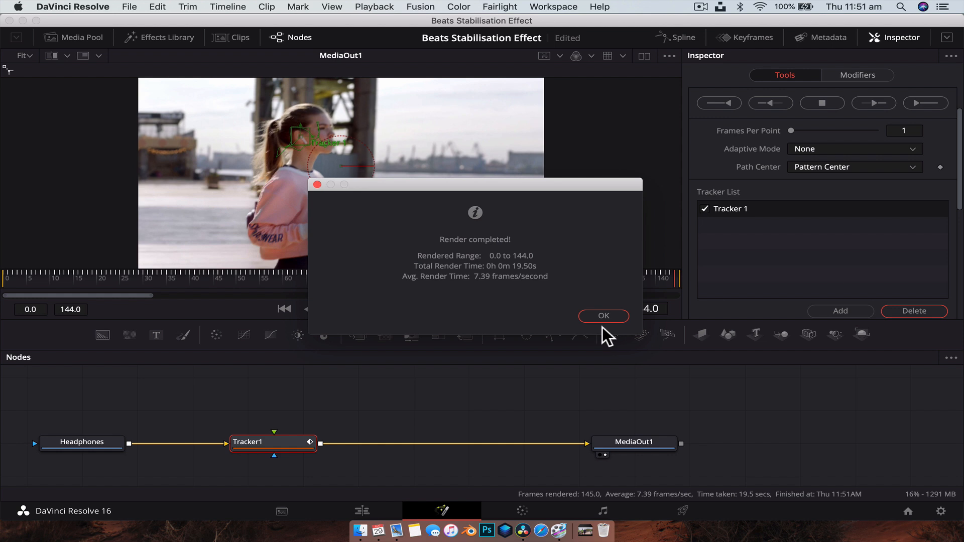
click(604, 316)
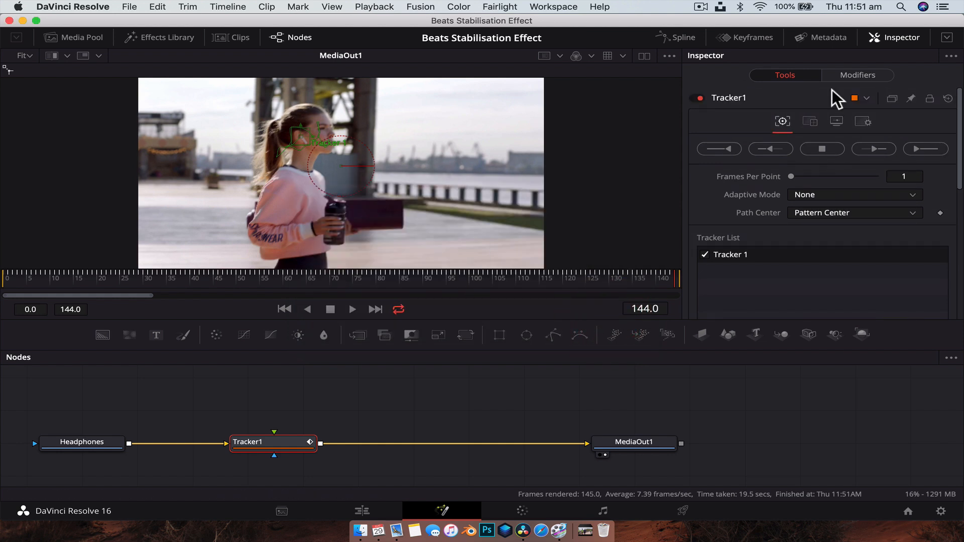
mouse_move(810, 122)
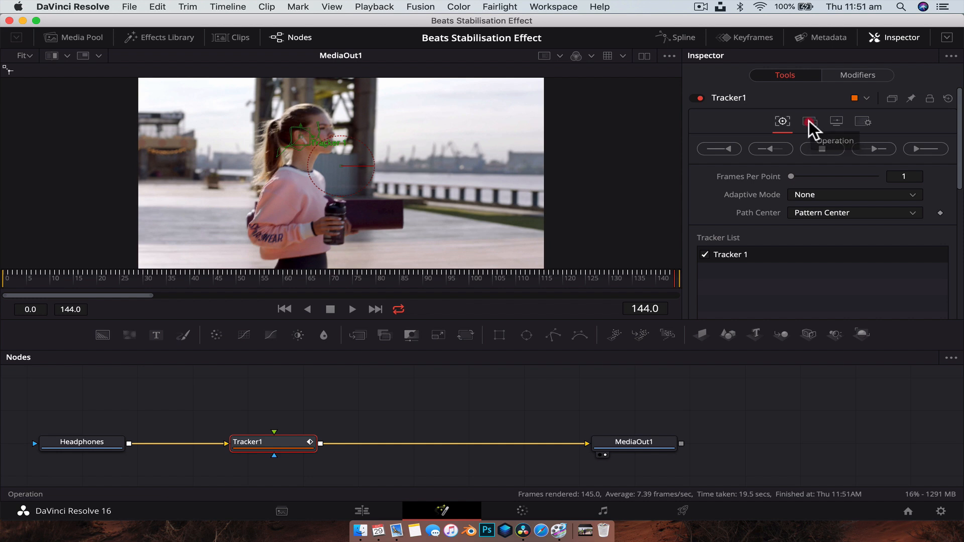
- In Tracker1's Operation settings, choose Match Move with FG over BG merge
click(810, 122)
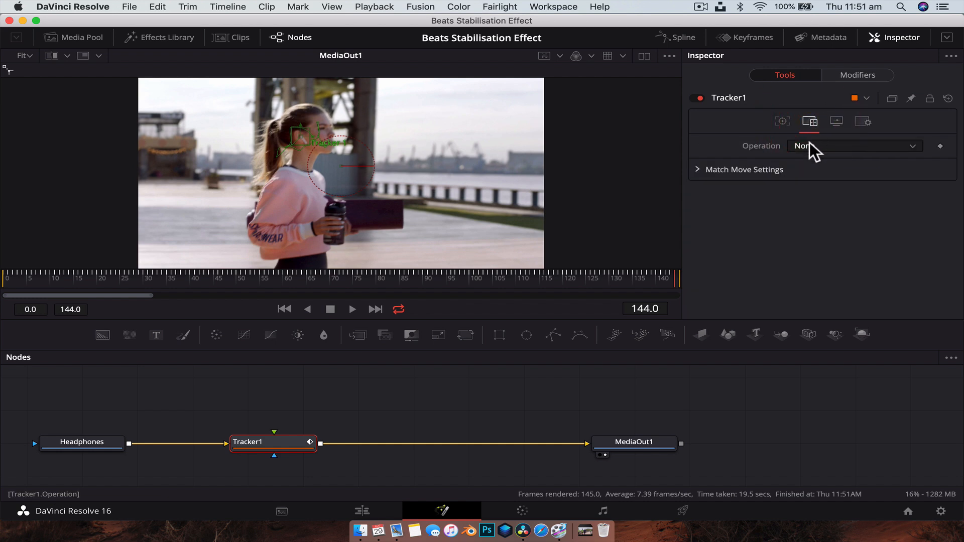
click(853, 145)
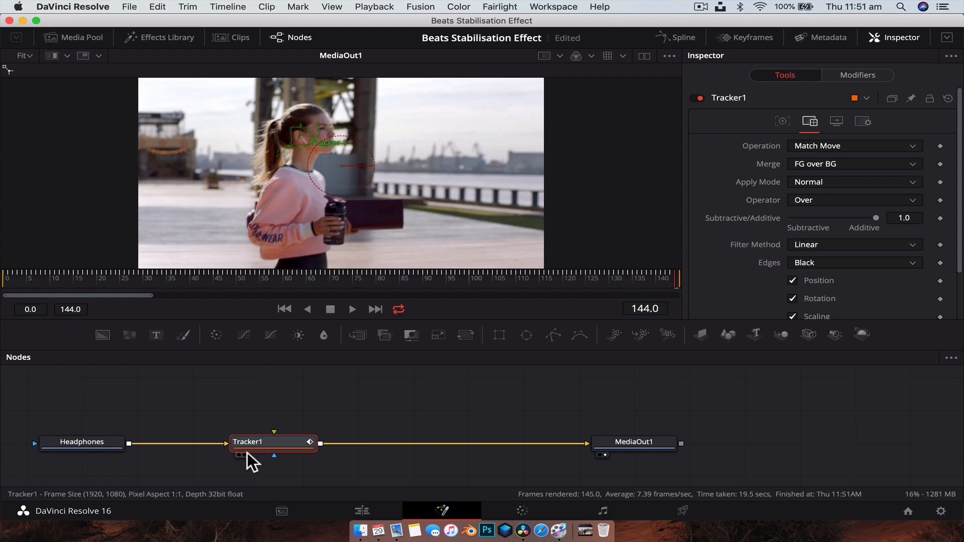
mouse_move(264, 446)
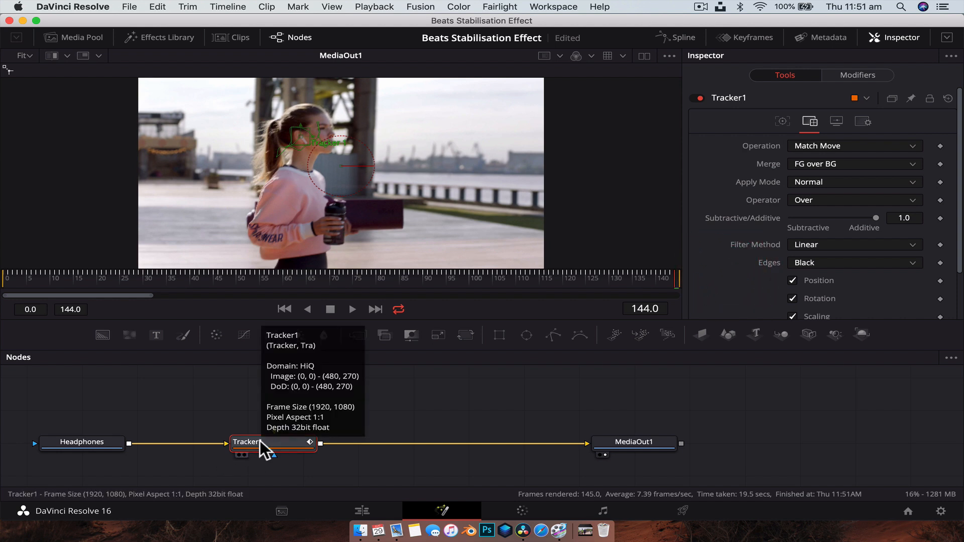
mouse_move(228, 449)
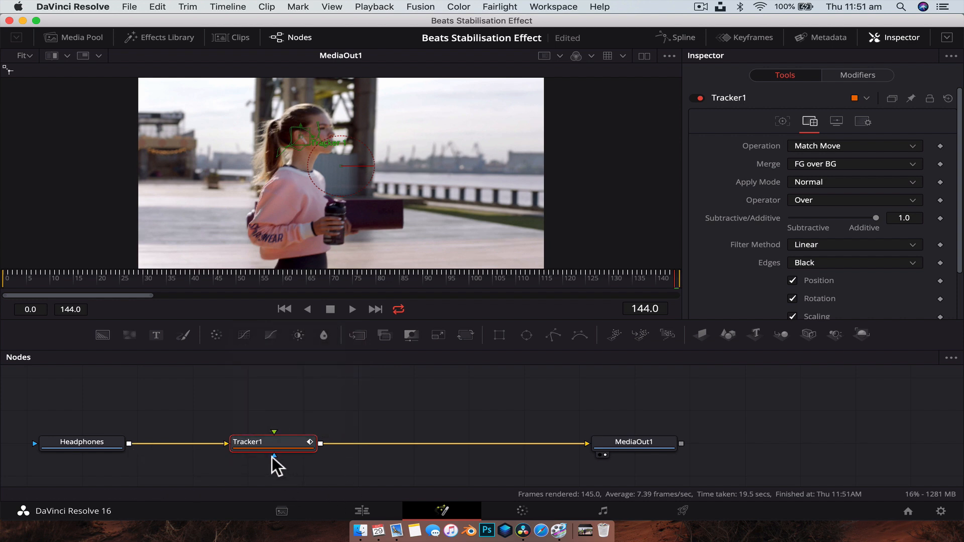
mouse_move(431, 418)
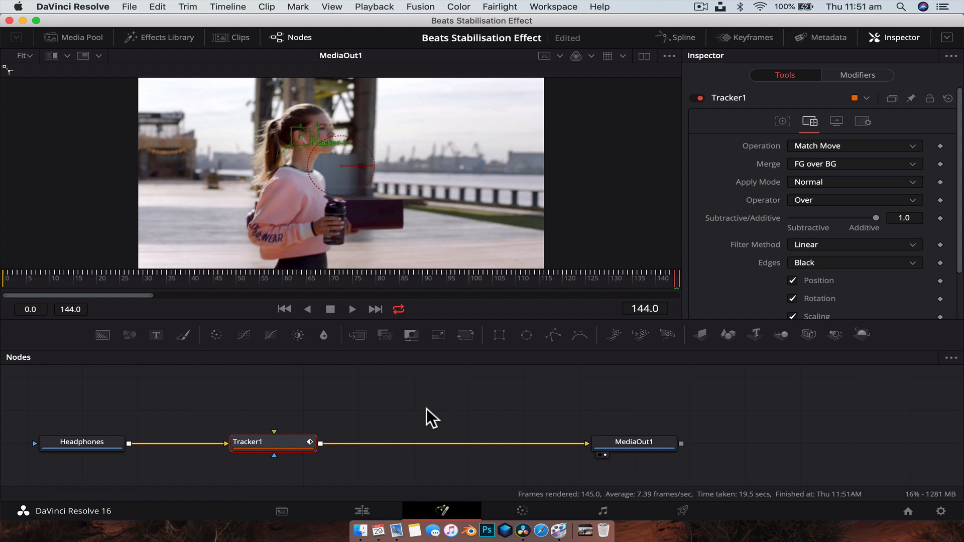
mouse_move(778, 174)
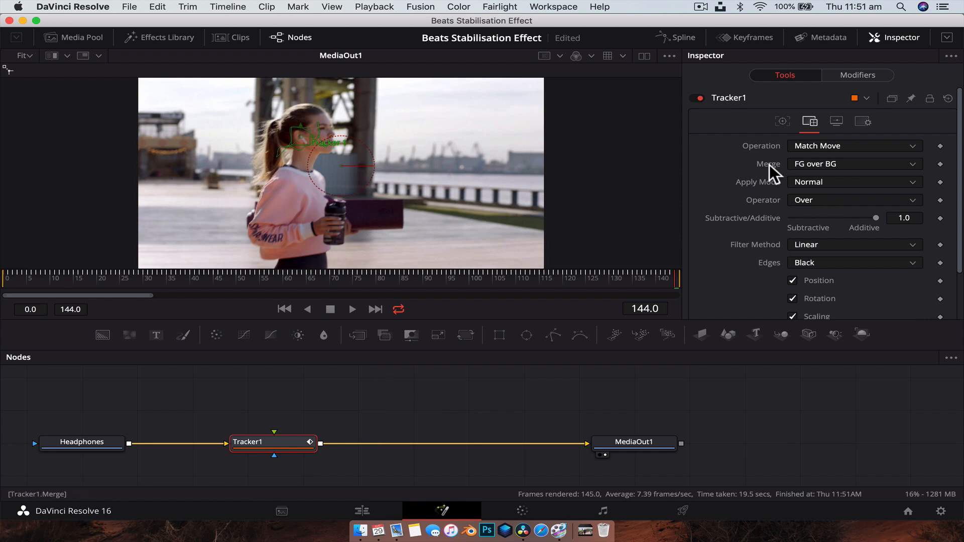
mouse_move(773, 177)
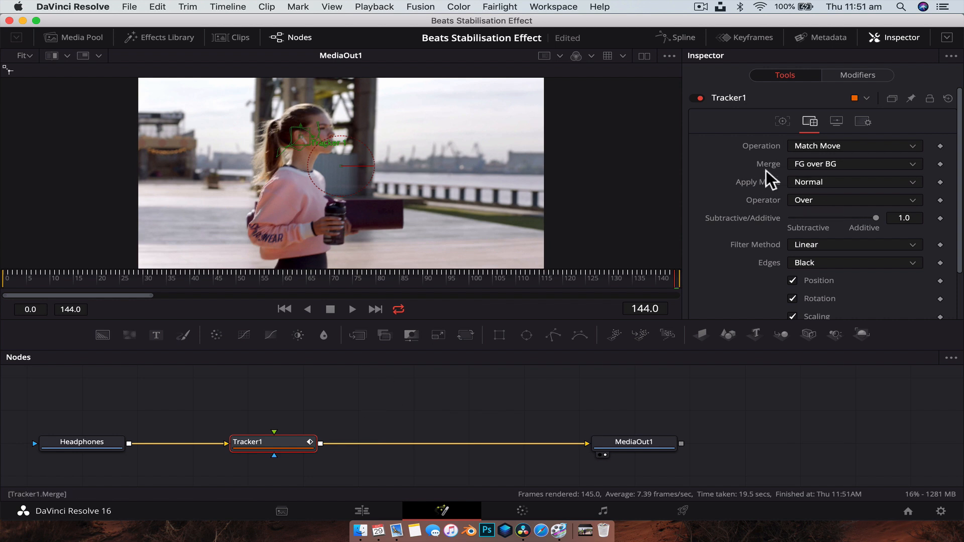
mouse_move(786, 177)
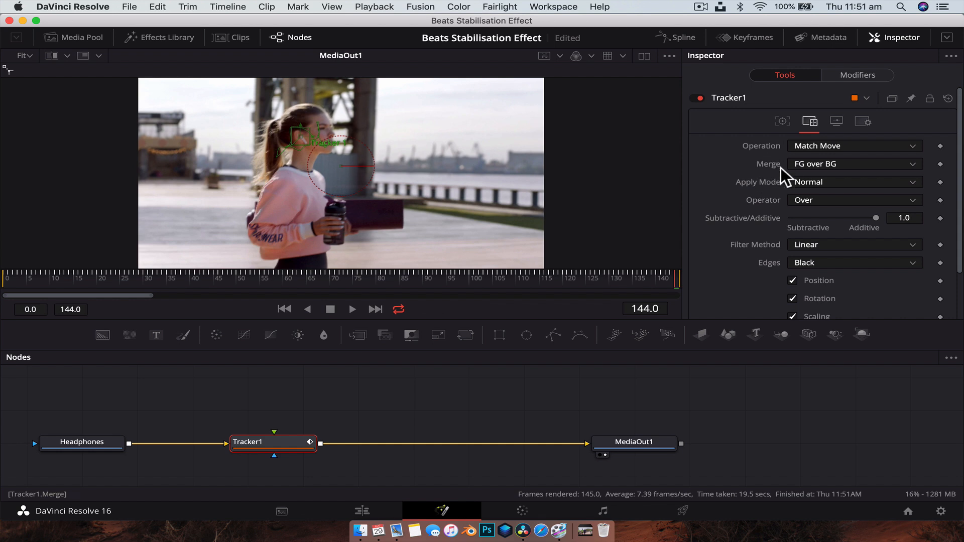
mouse_move(807, 176)
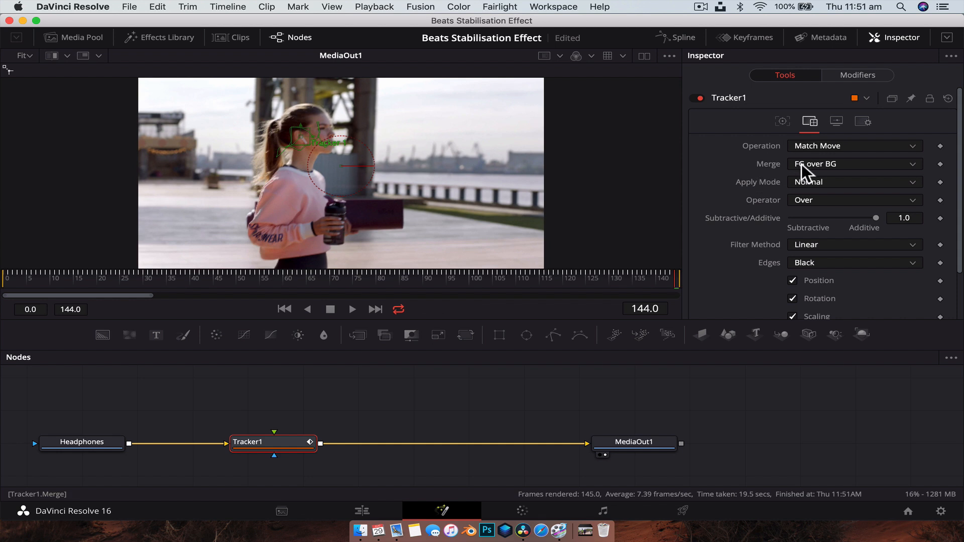
mouse_move(837, 175)
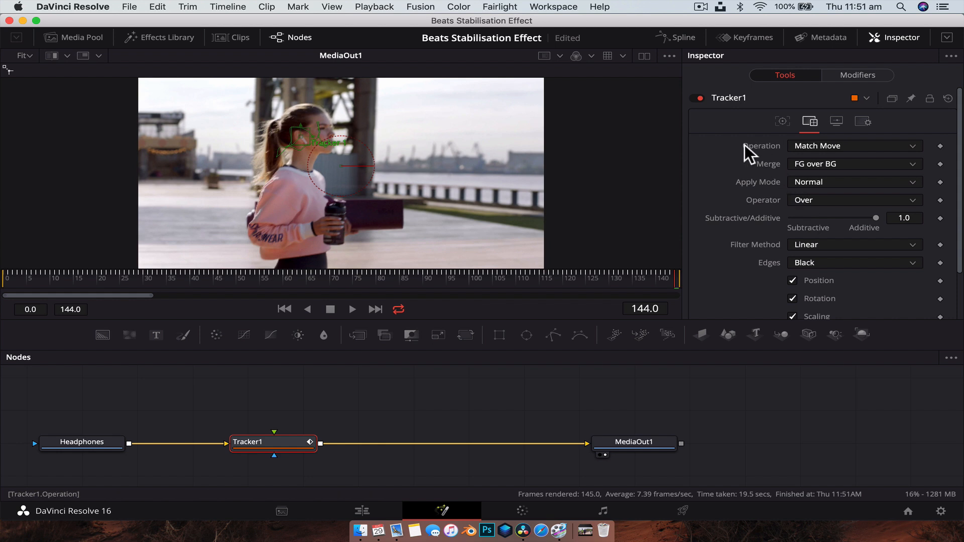
mouse_move(815, 154)
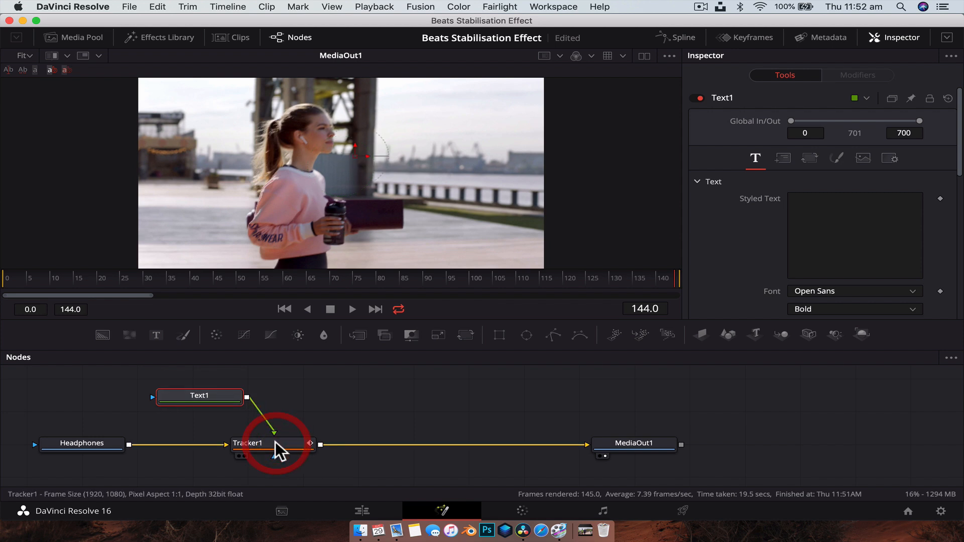
- Enter the Headphones text, play it back following her head, then return to Tracker1's merge settings
text(Headphones)
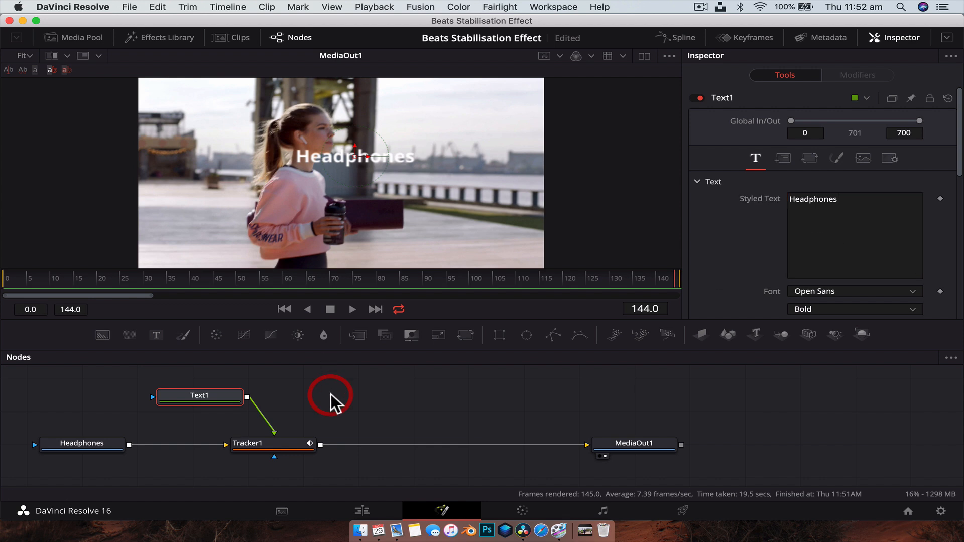
click(353, 309)
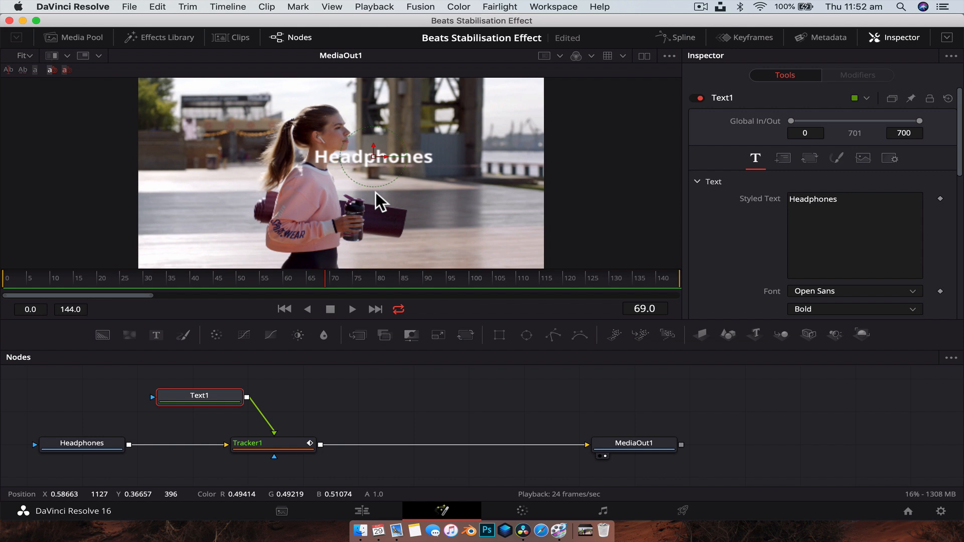
click(272, 443)
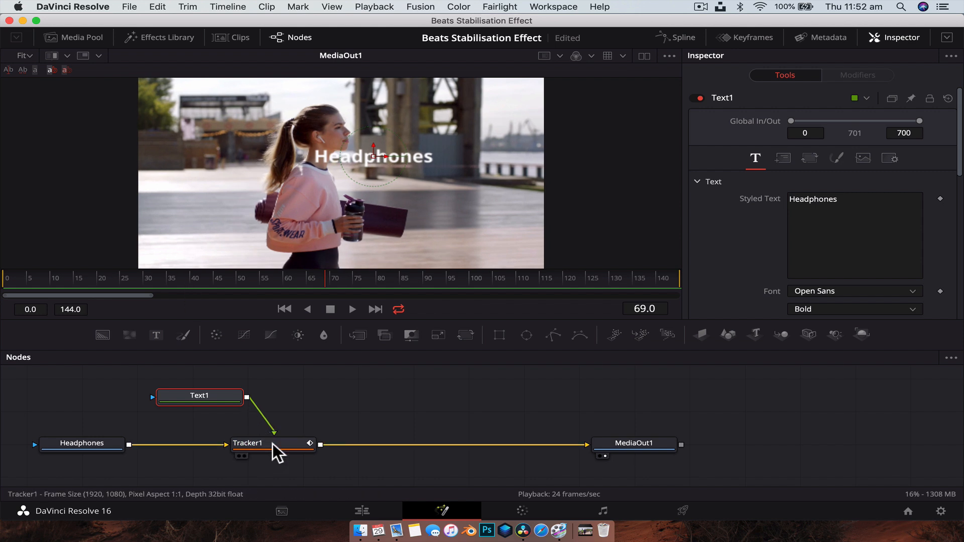
click(272, 443)
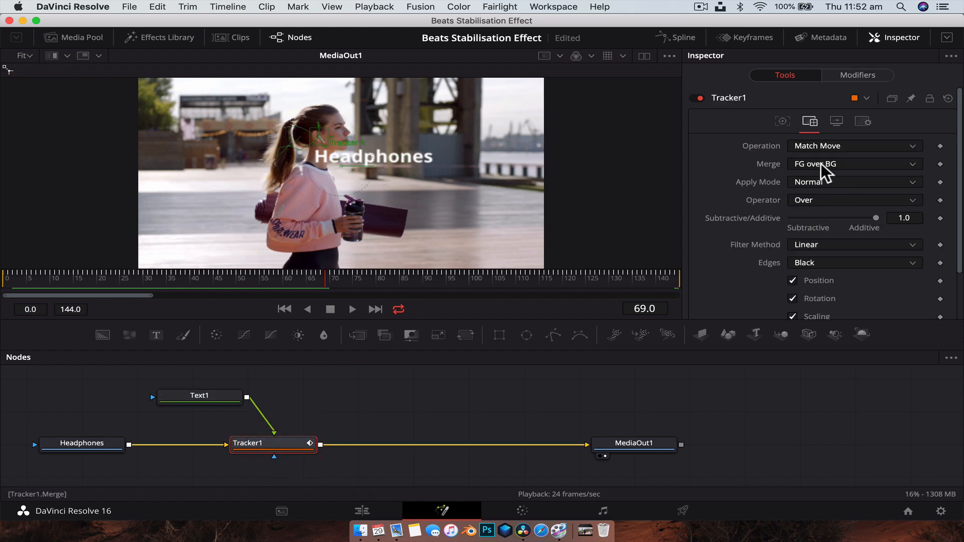
mouse_move(219, 400)
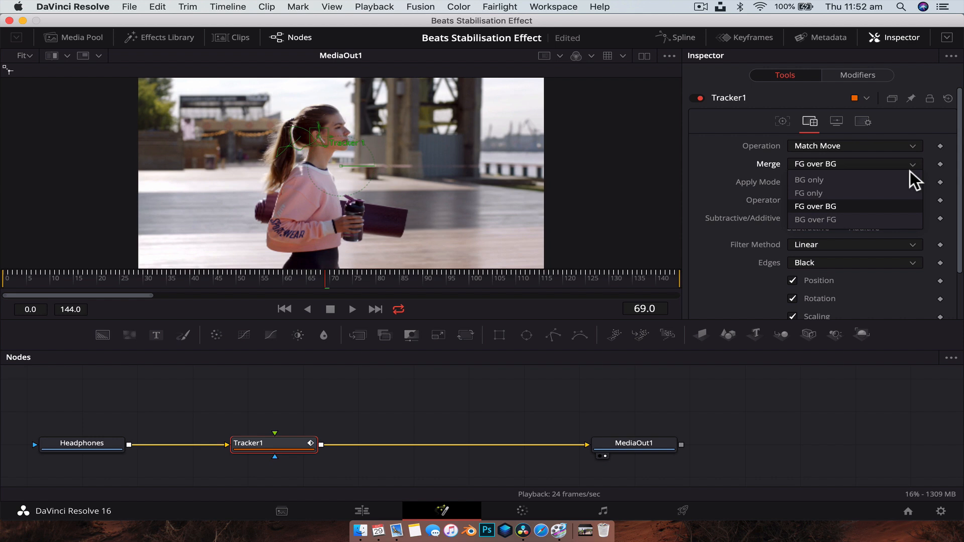
mouse_move(891, 197)
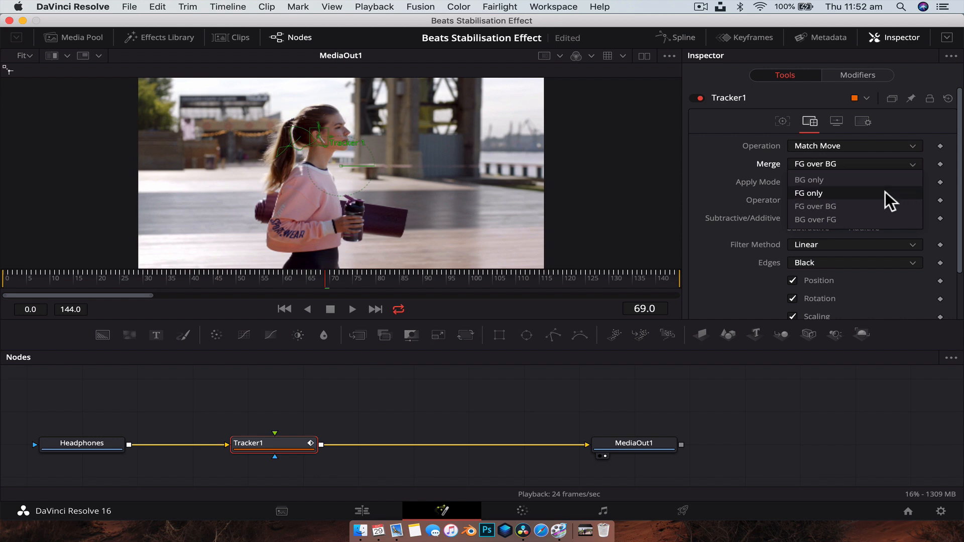
mouse_move(858, 228)
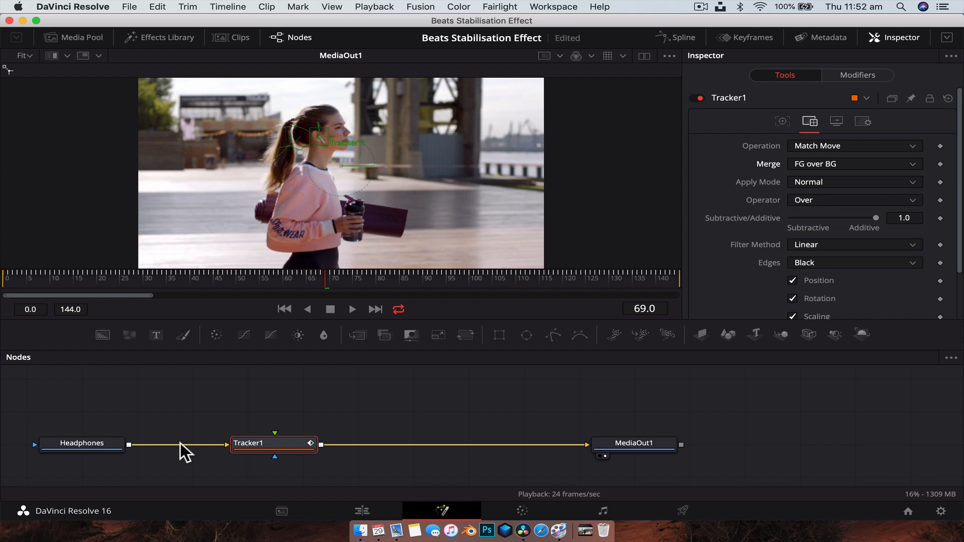
mouse_move(782, 163)
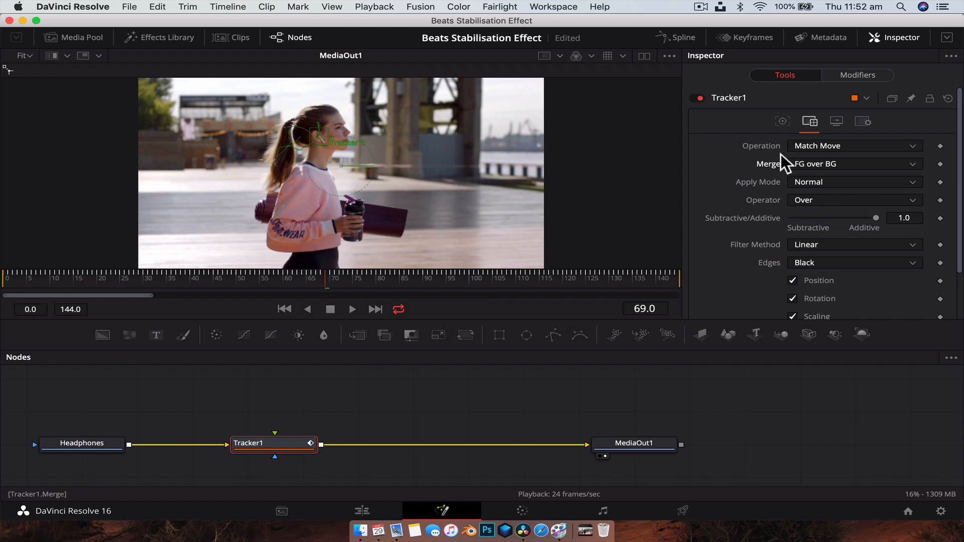
mouse_move(231, 449)
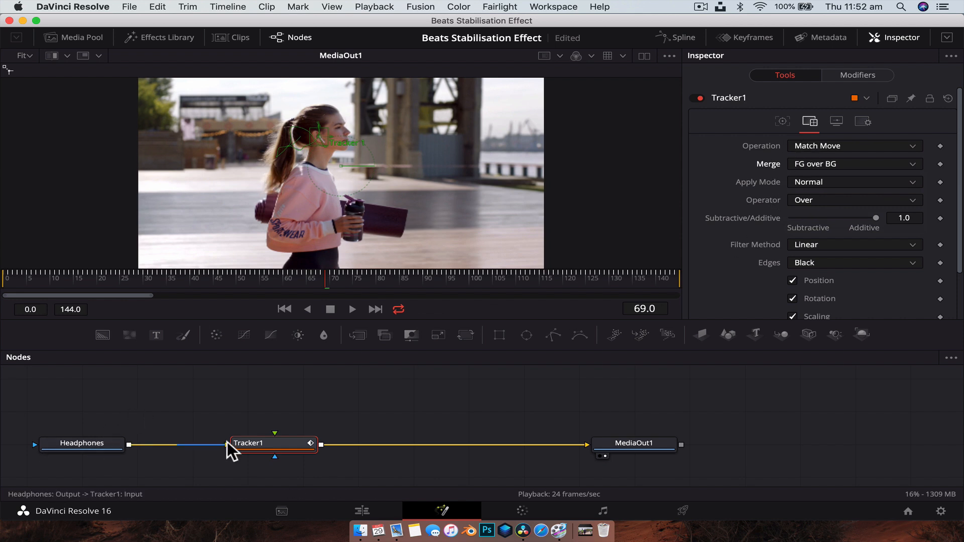
- Change Tracker1's Merge from FG over BG to BG only so the footage shifts with her head
click(853, 163)
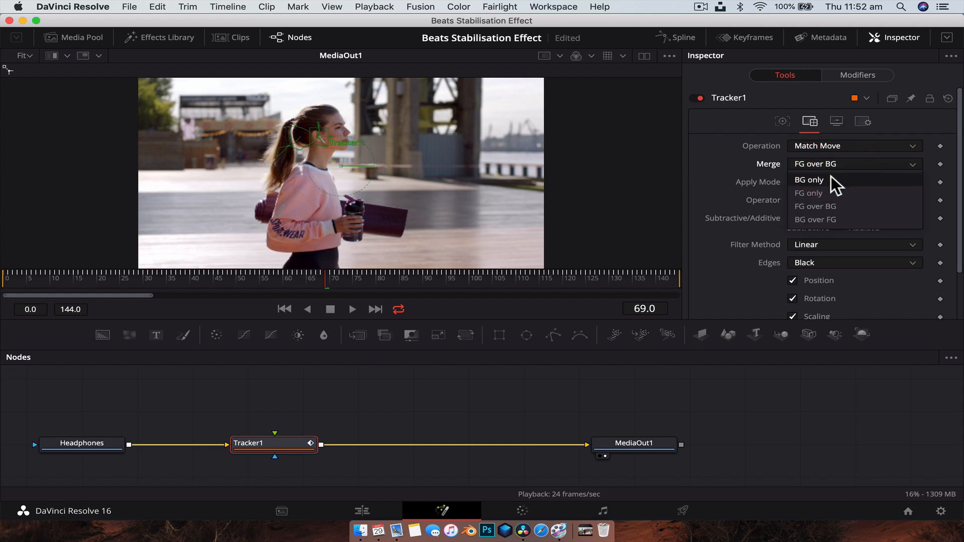
click(812, 180)
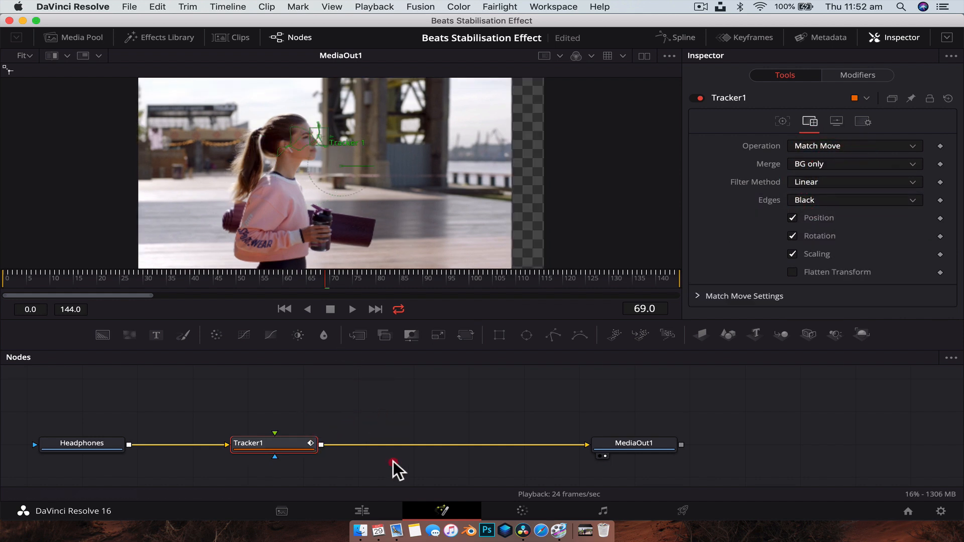
click(352, 309)
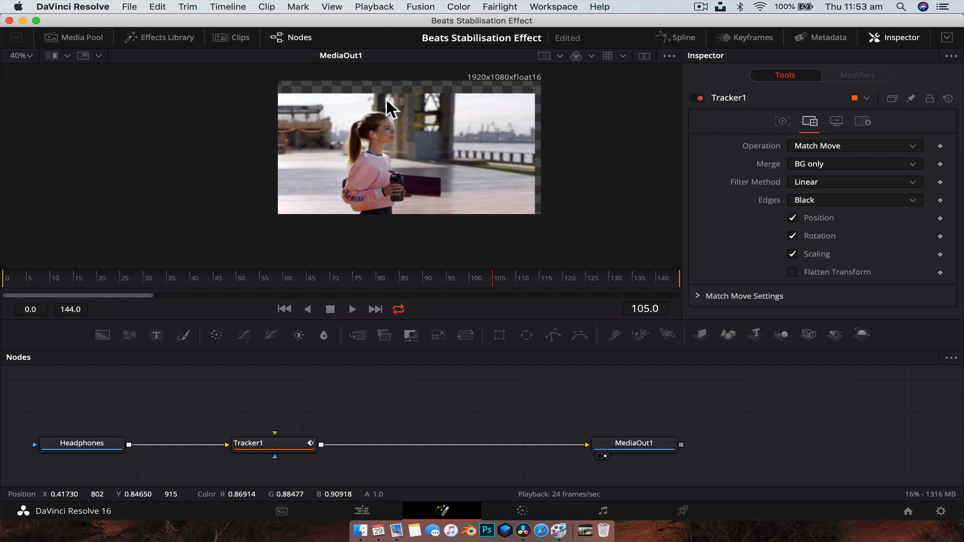
mouse_move(282, 221)
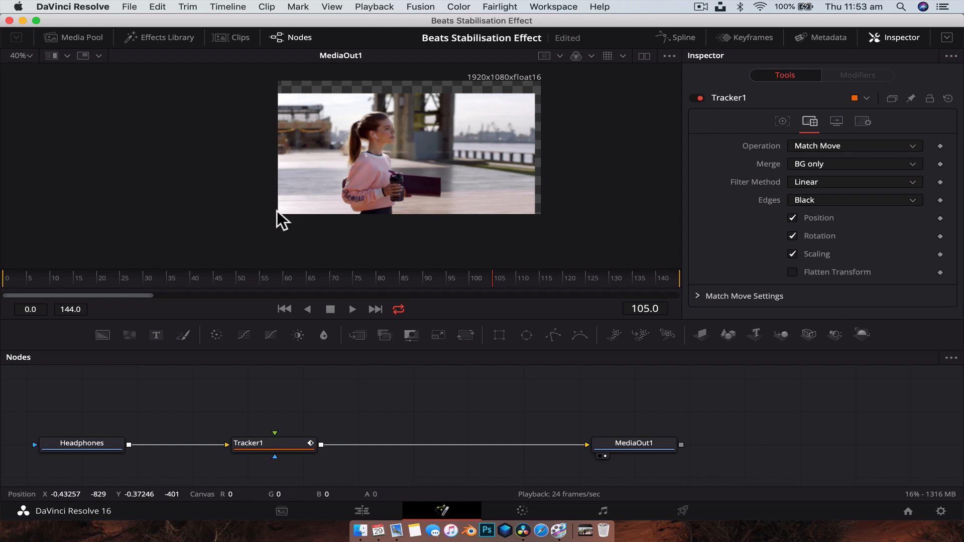
click(173, 283)
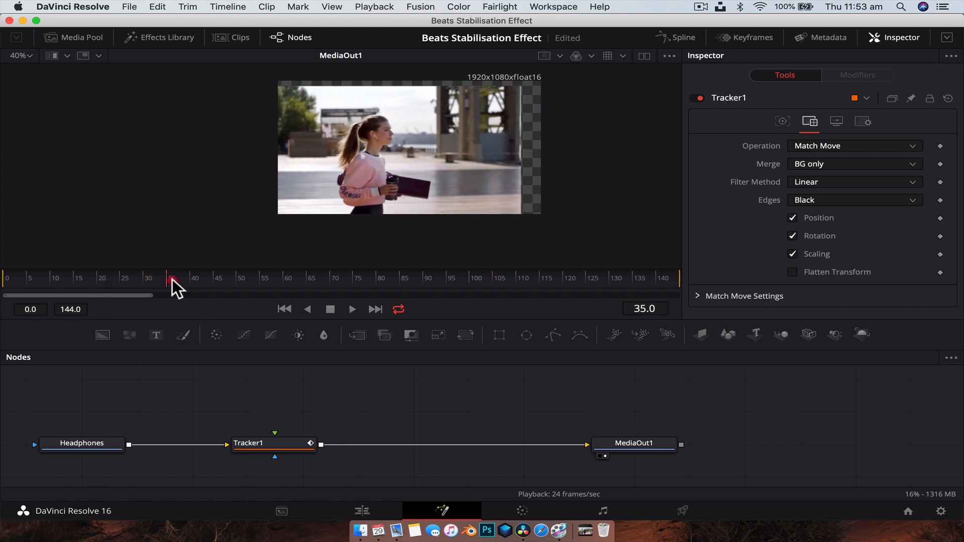
click(218, 278)
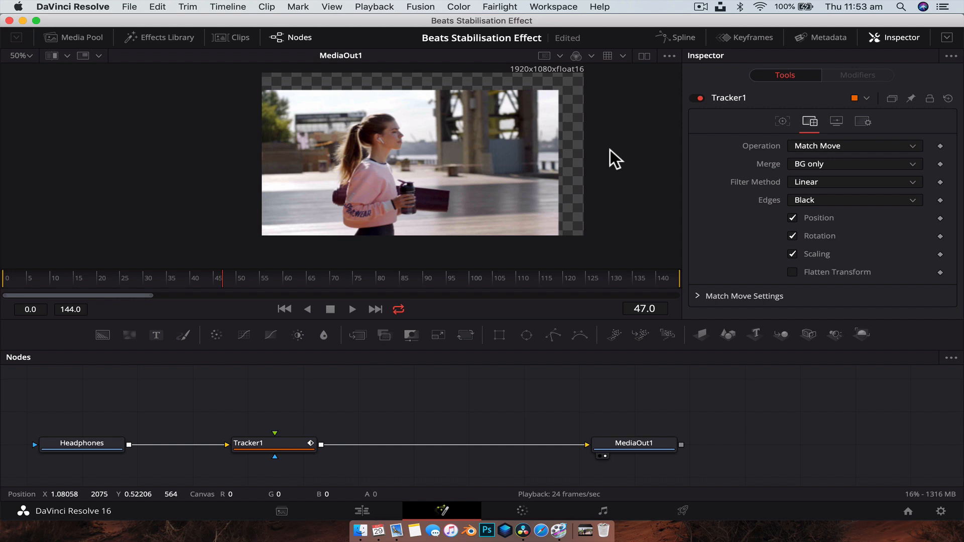
click(264, 443)
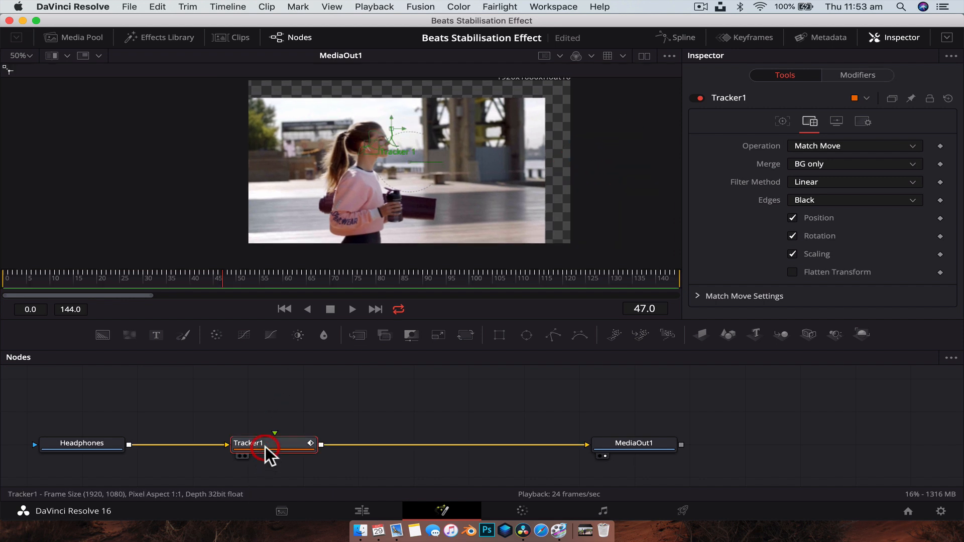
- Search 'trans' to add a Transform after Tracker1, enlarge to Size 1.32 with Center X shifted, and play back
text(trans)
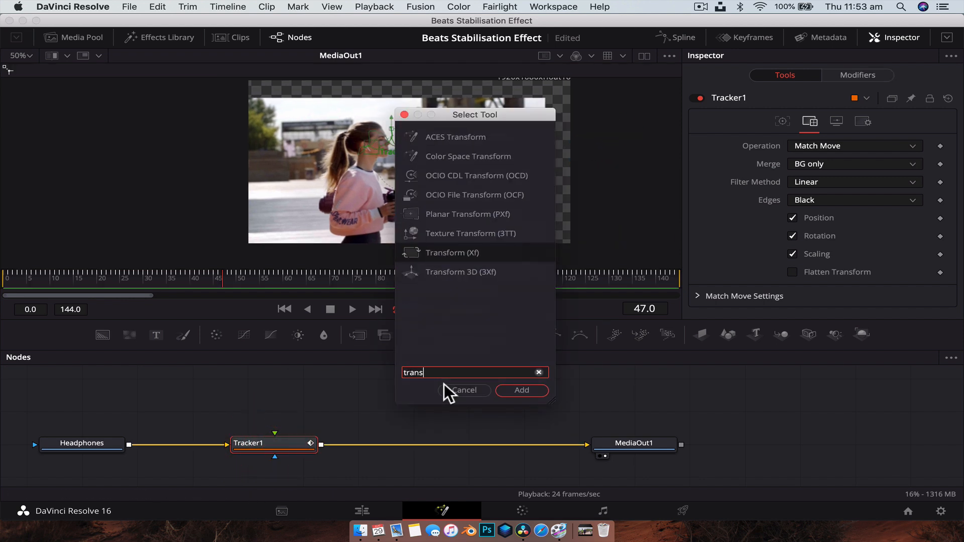
click(521, 391)
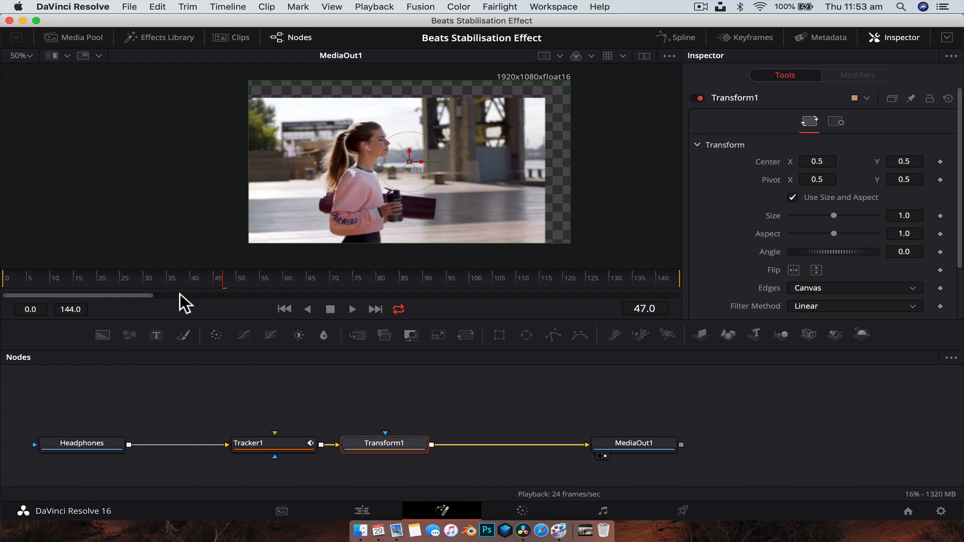
click(241, 278)
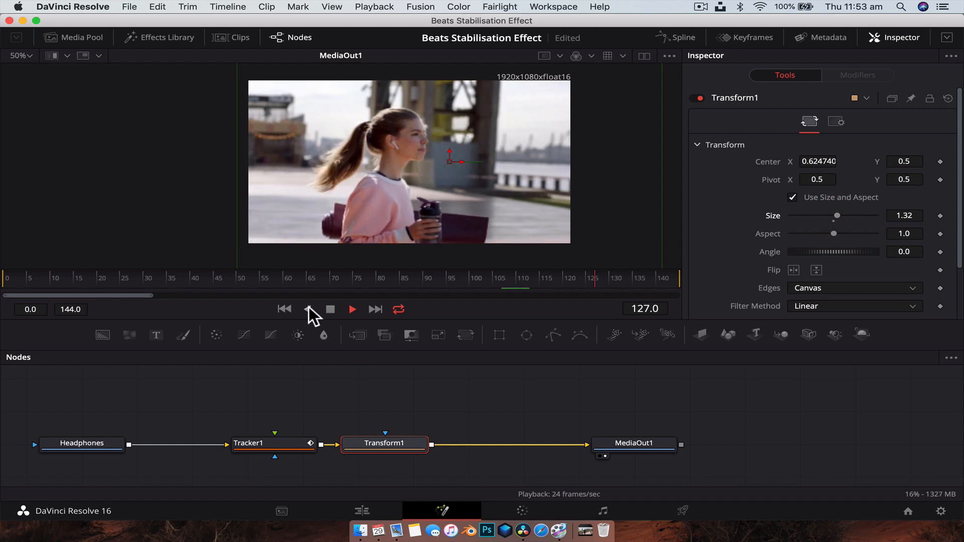
click(289, 278)
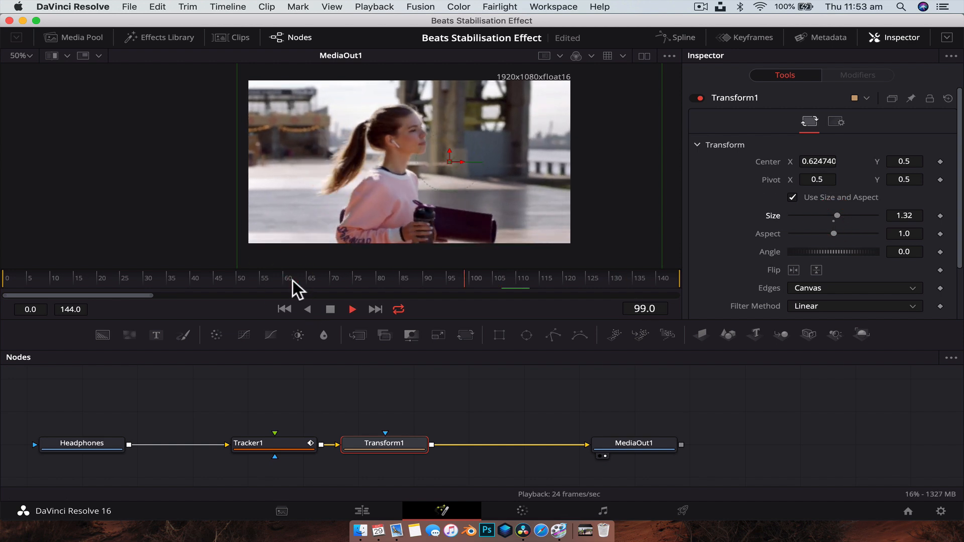
click(361, 510)
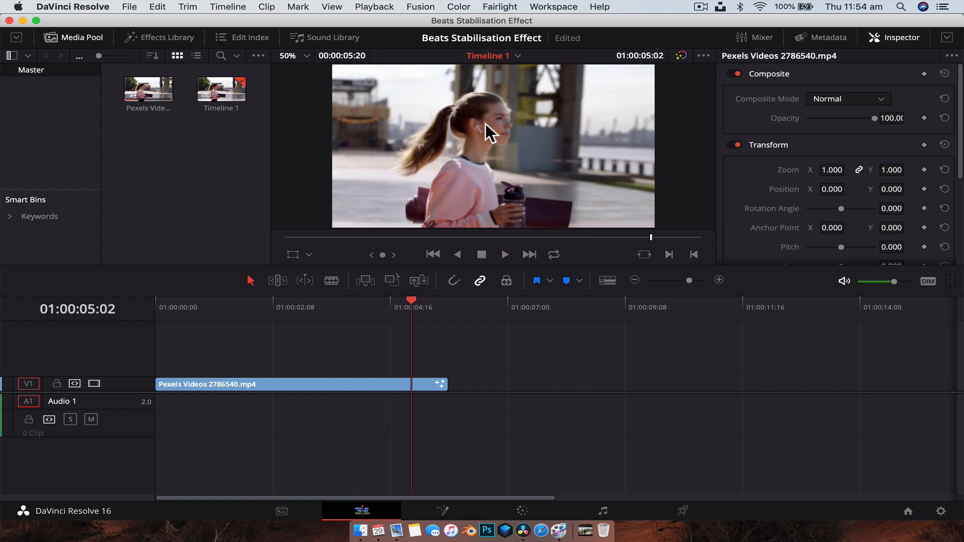
mouse_move(489, 357)
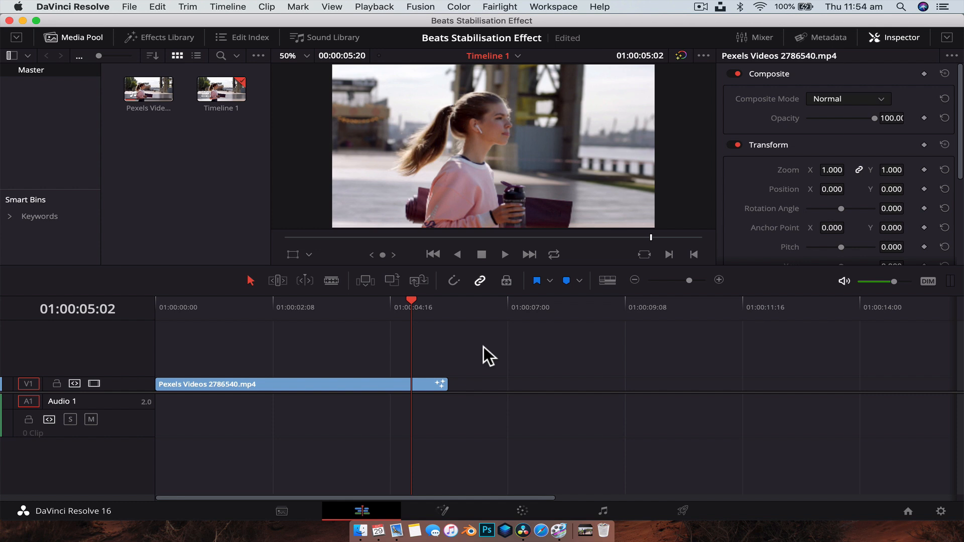